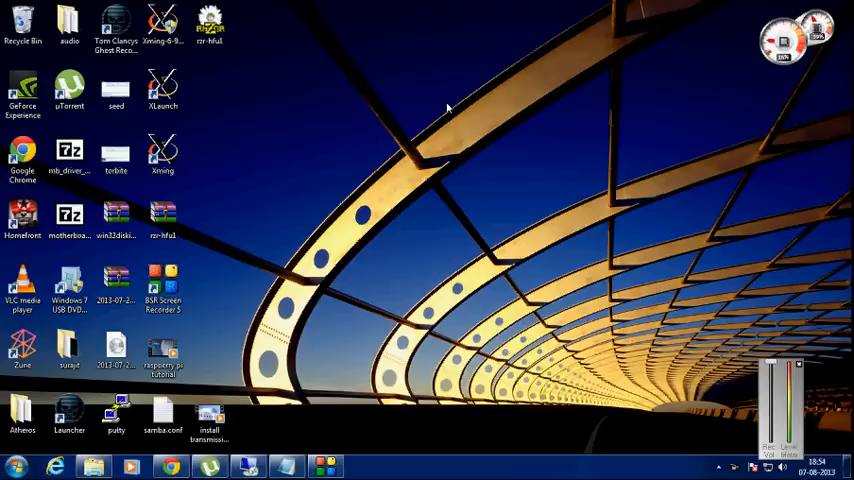
{"action": "mouse_move", "coordinate": [210, 456]}
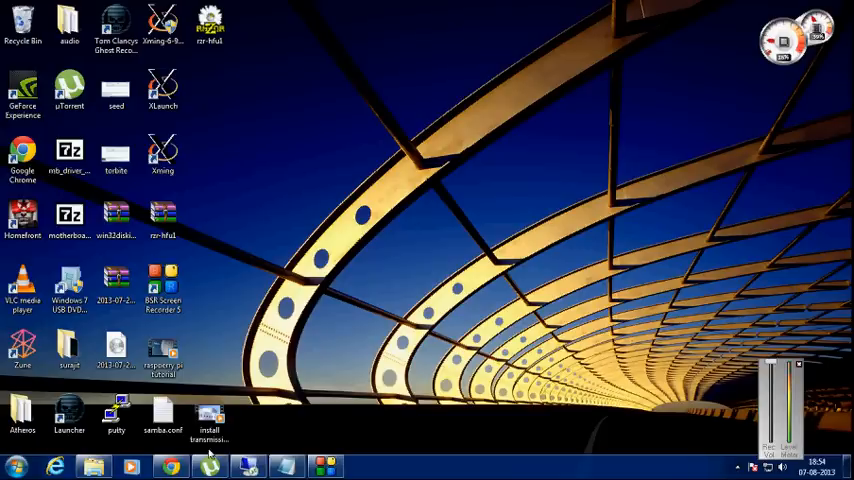
Step: Launch PuTTY from the desktop shortcut and connect to the saved Raspberry Pi host over SSH
{"action": "left_click", "coordinate": [176, 464]}
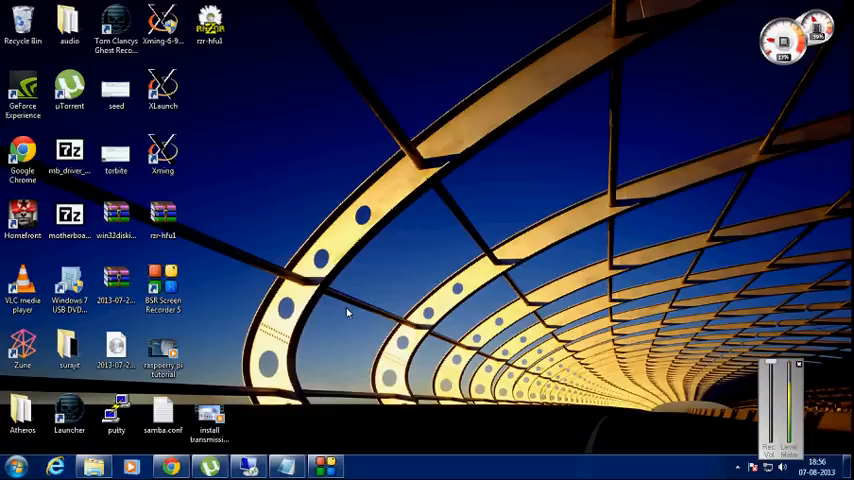
{"action": "left_click", "coordinate": [114, 410]}
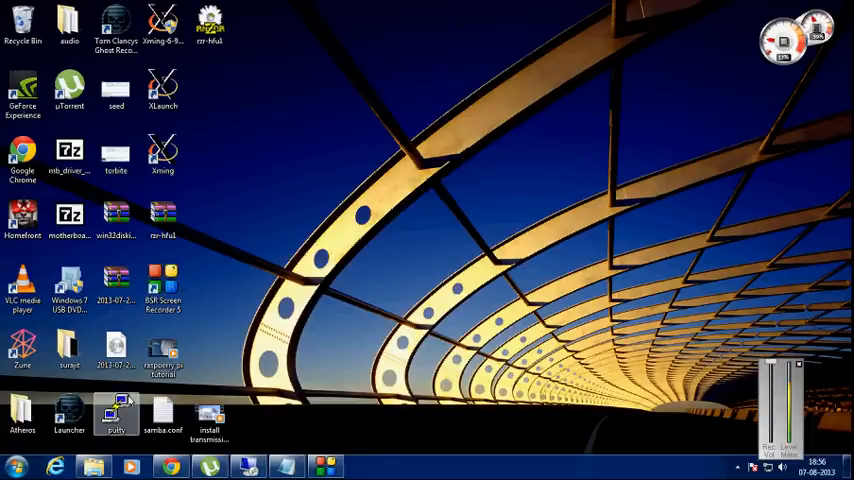
{"action": "double_click", "coordinate": [112, 420]}
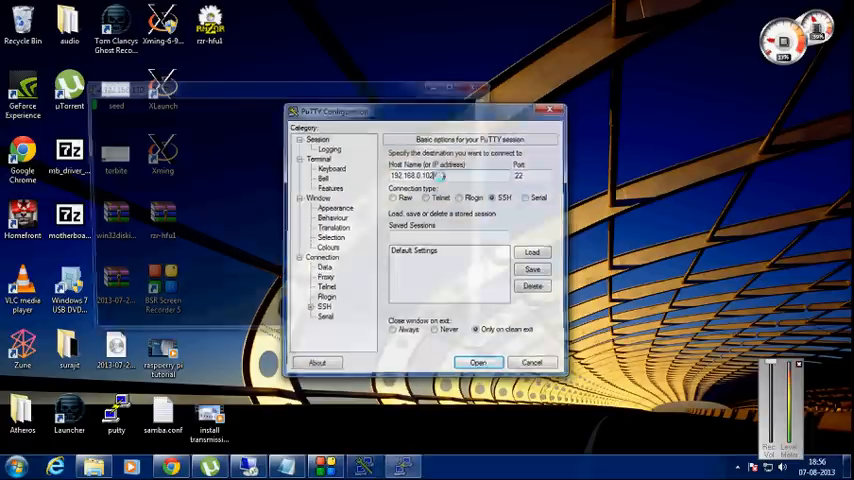
{"action": "left_click", "coordinate": [478, 362]}
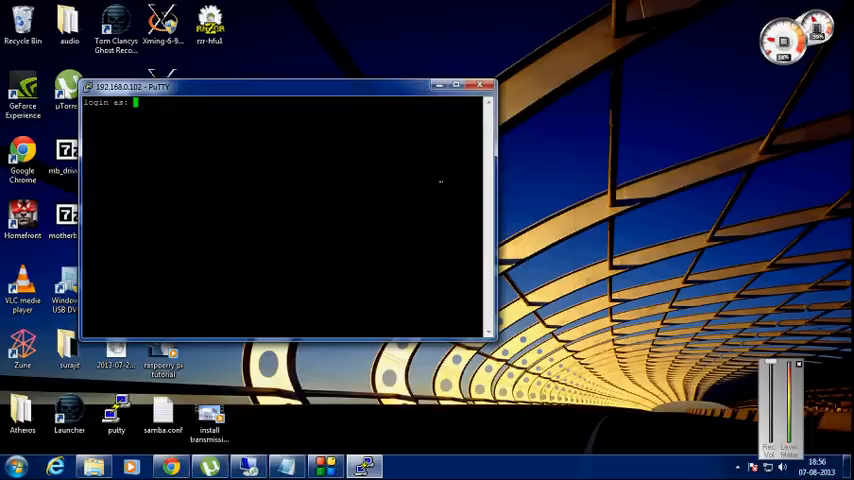
Step: Log in as root with the password to reach the root shell prompt
{"action": "type", "text": "root"}
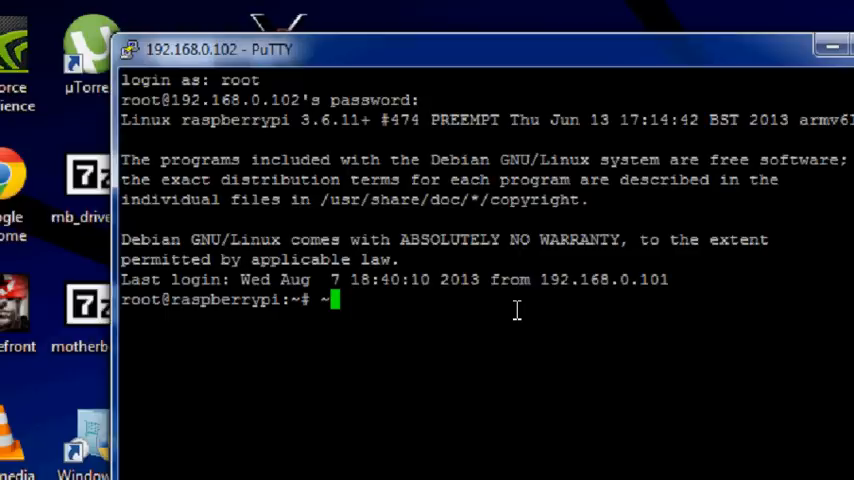
Step: Enter mkdir /media/FAT32 at the root prompt to create the mount directory
{"action": "type", "text": "mkd"}
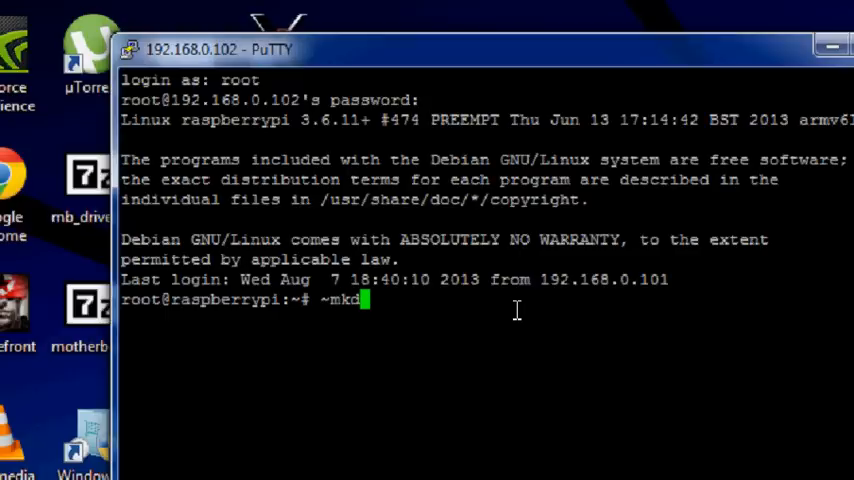
{"action": "type", "text": "ir"}
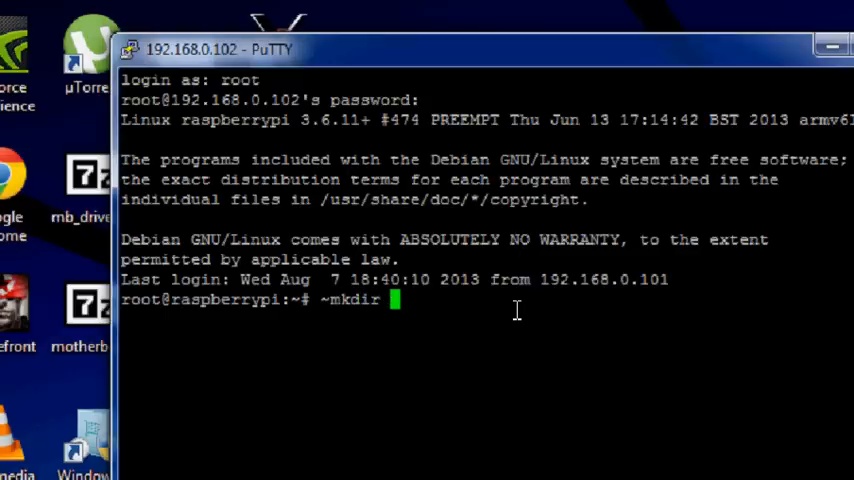
{"action": "type", "text": "/media"}
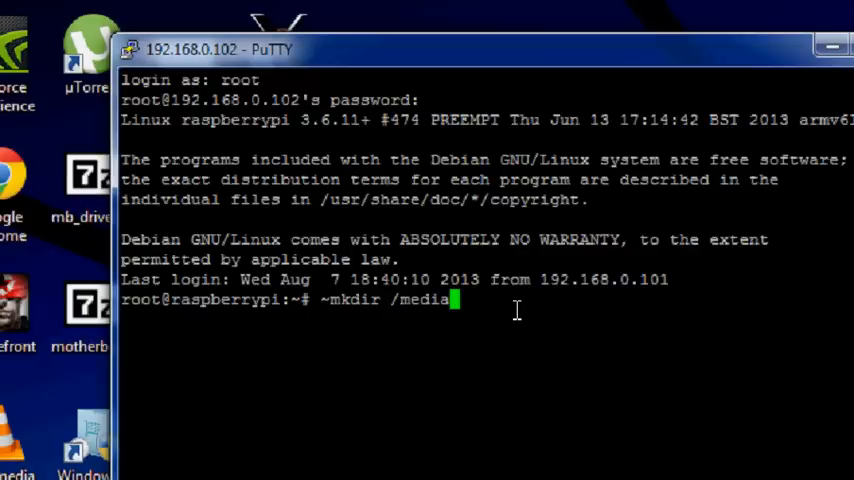
{"action": "type", "text": "/"}
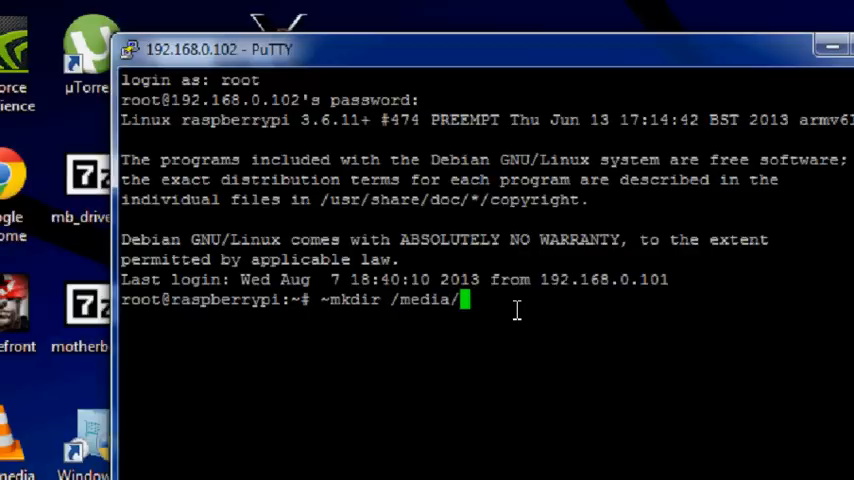
{"action": "type", "text": "FAT32"}
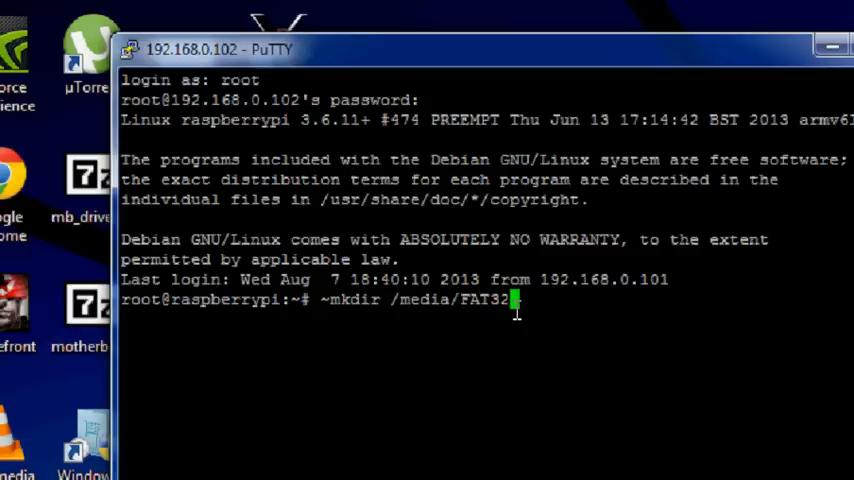
{"action": "mouse_move", "coordinate": [706, 352]}
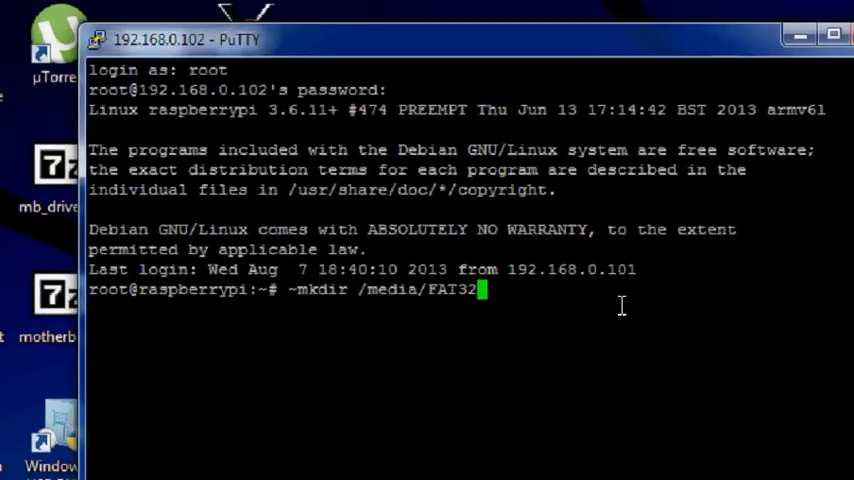
{"action": "key", "text": "BackSpace"}
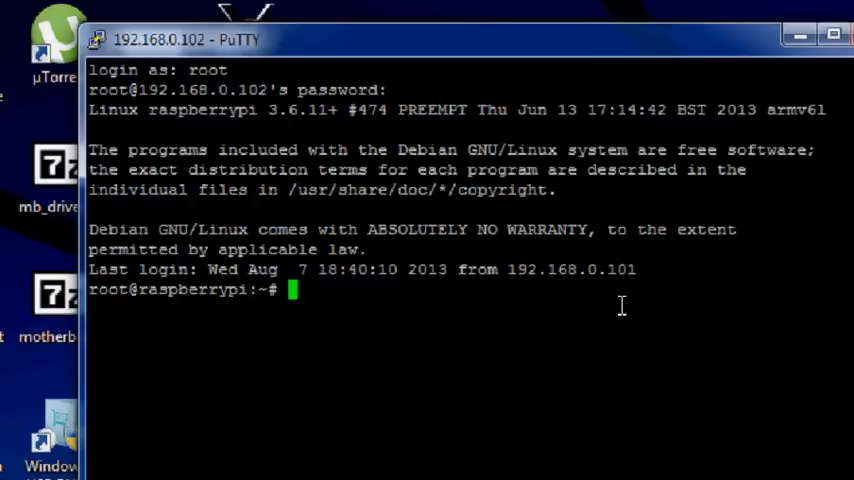
Step: Run fdisk -l to list the SD card and the /dev/sda FAT32 partition
{"action": "type", "text": "fdisk"}
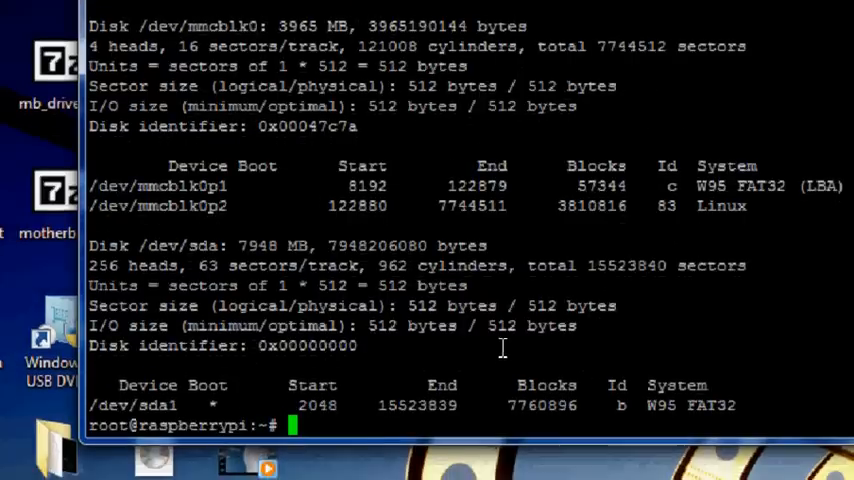
{"action": "mouse_move", "coordinate": [508, 320]}
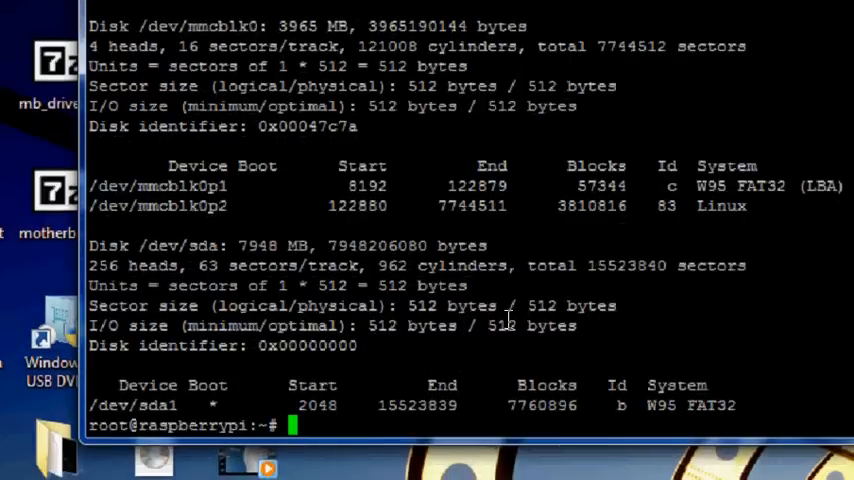
{"action": "mouse_move", "coordinate": [488, 218]}
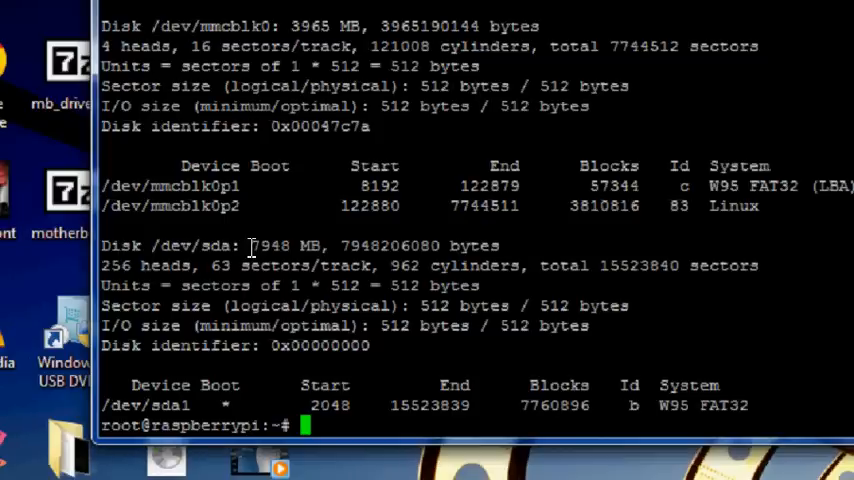
{"action": "mouse_move", "coordinate": [218, 264]}
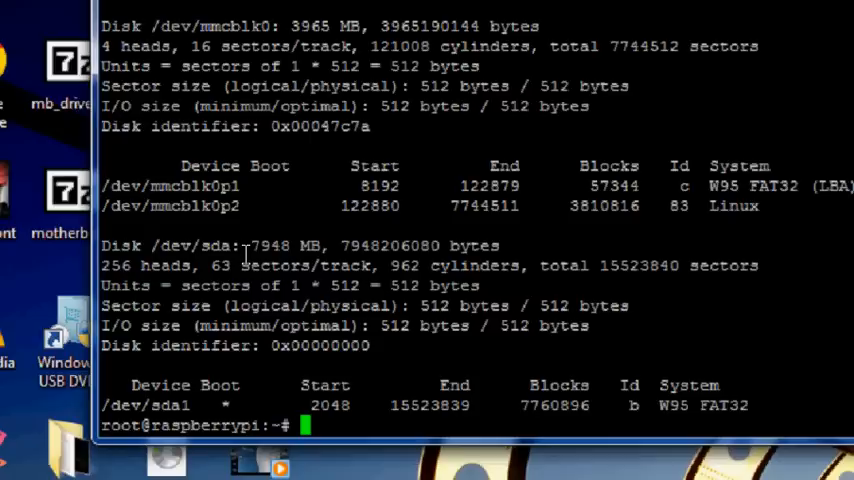
{"action": "double_click", "coordinate": [266, 244]}
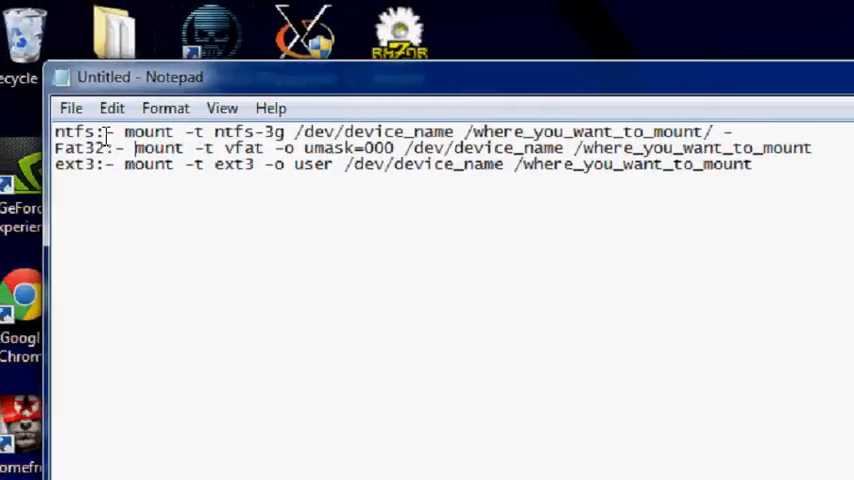
Step: Select the FAT32 mount command template after 'Fat32:-' and copy it
{"action": "double_click", "coordinate": [72, 132]}
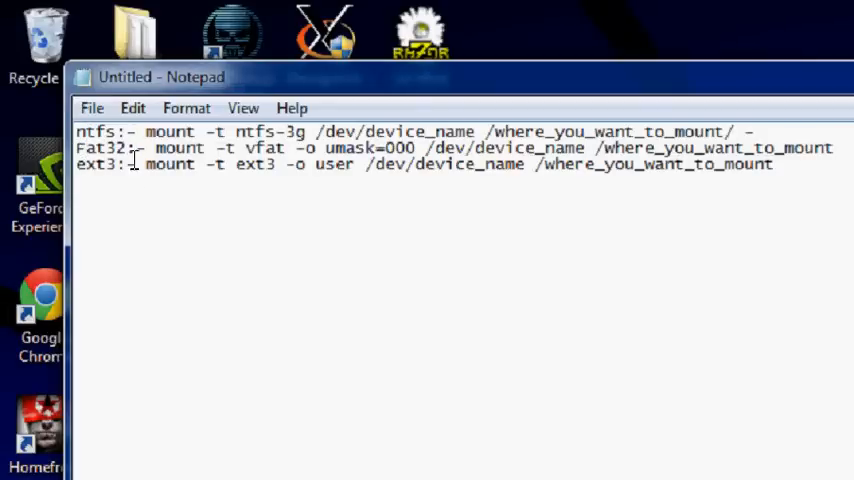
{"action": "left_click_drag", "start_coordinate": [156, 148], "coordinate": [730, 148]}
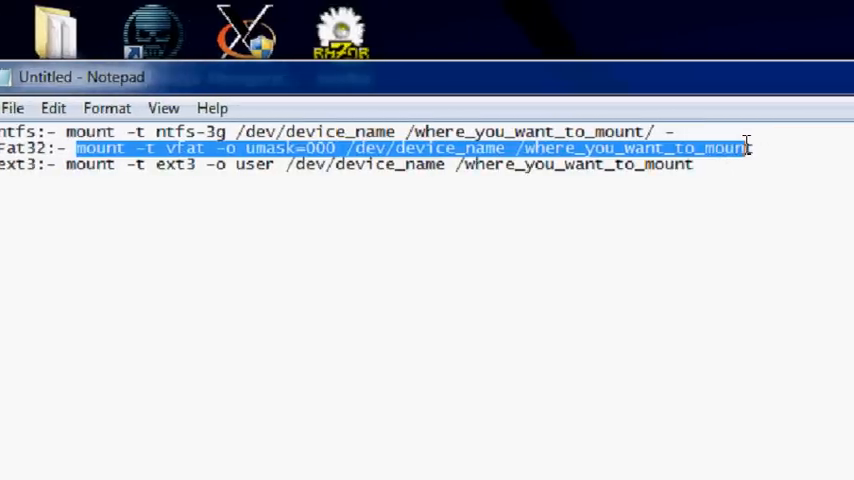
{"action": "right_click", "coordinate": [730, 148]}
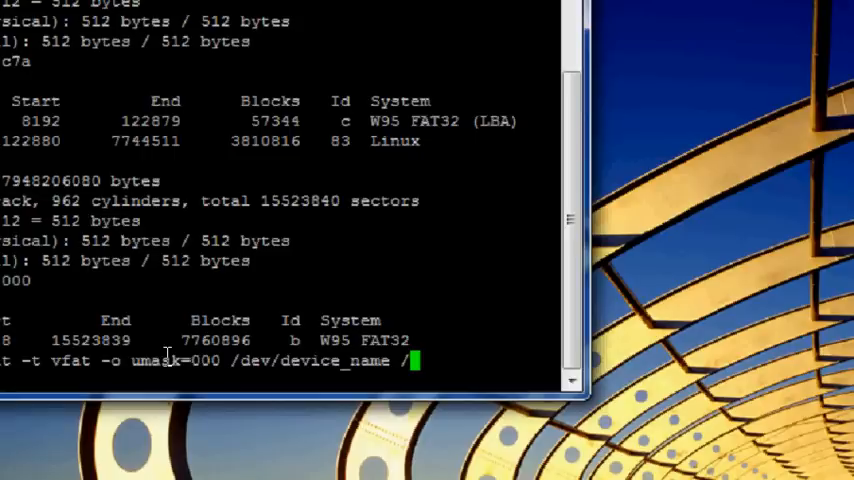
Step: Fill the pasted command in as mount -t vfat -o umask=000 /dev/sda1 /media/FAT32, then minimize PuTTY
{"action": "type", "text": "media/"}
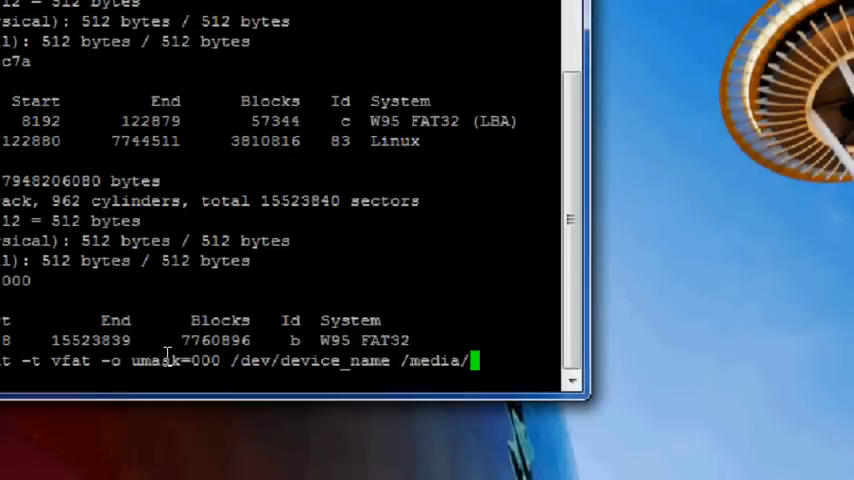
{"action": "type", "text": "FAT32"}
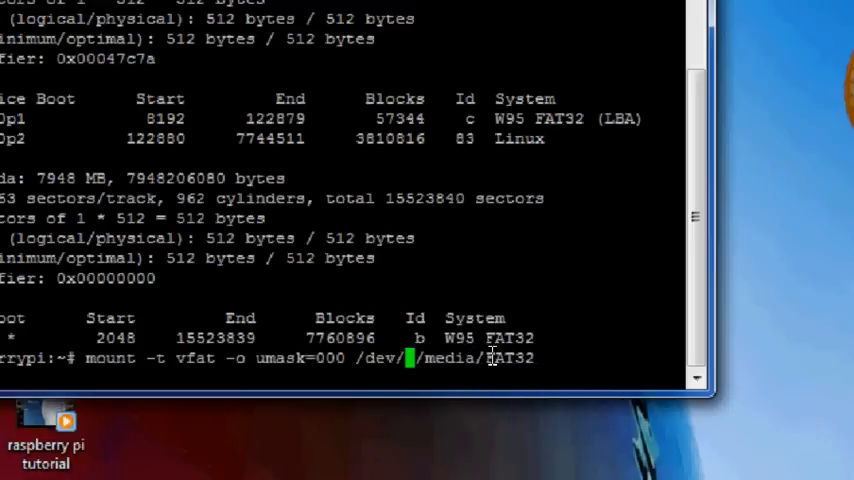
{"action": "type", "text": "sda1"}
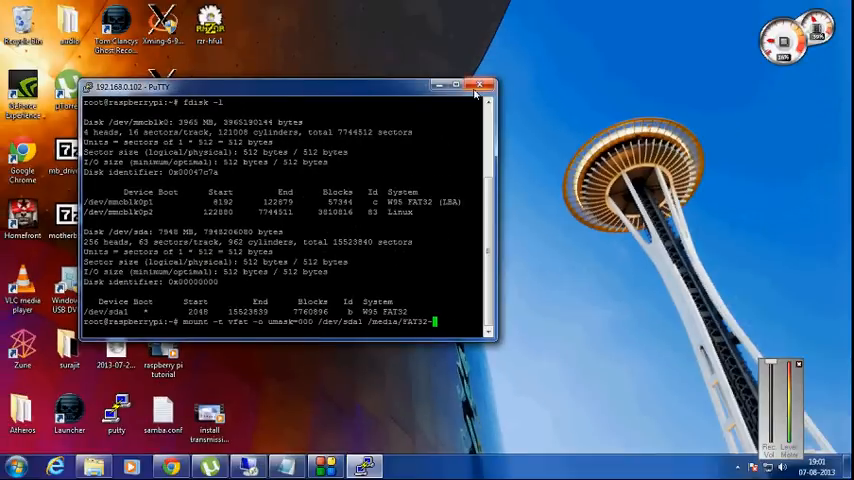
{"action": "left_click", "coordinate": [480, 88]}
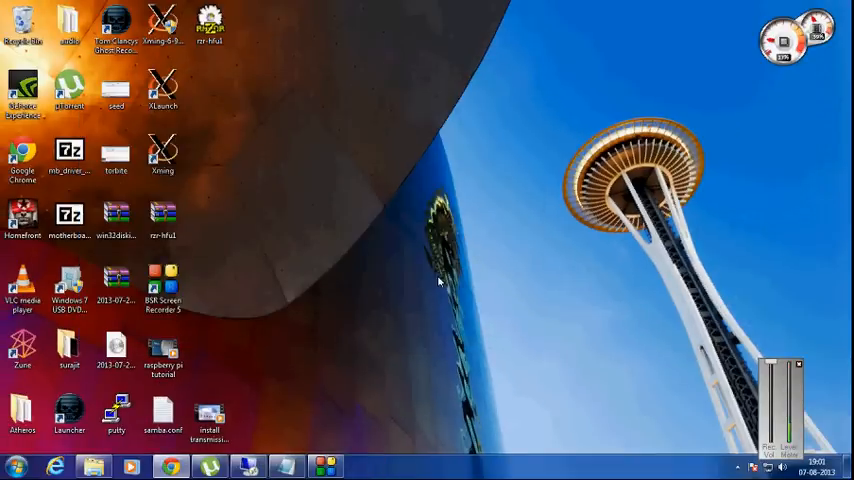